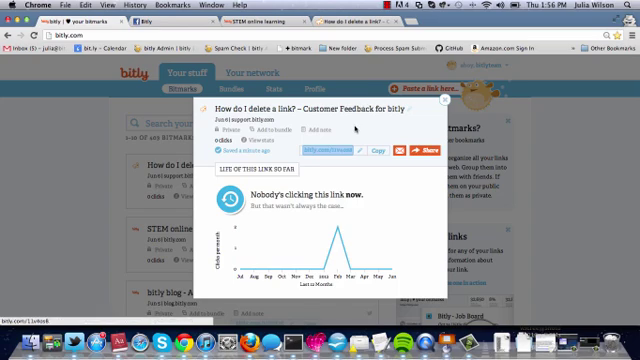
mouse_move(352, 132)
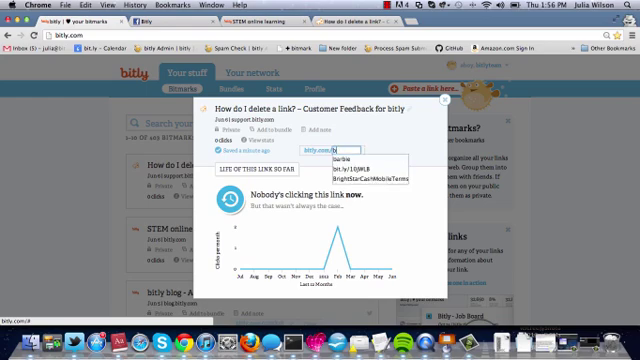
type("blog")
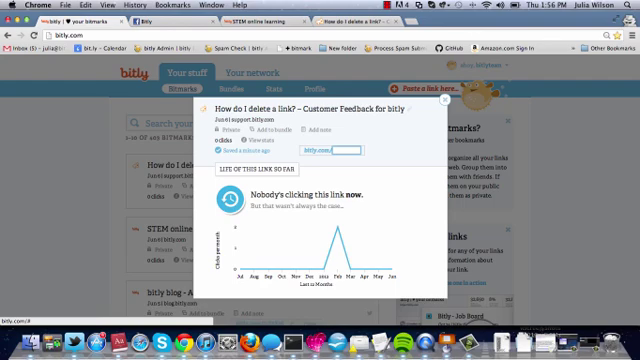
type("delete")
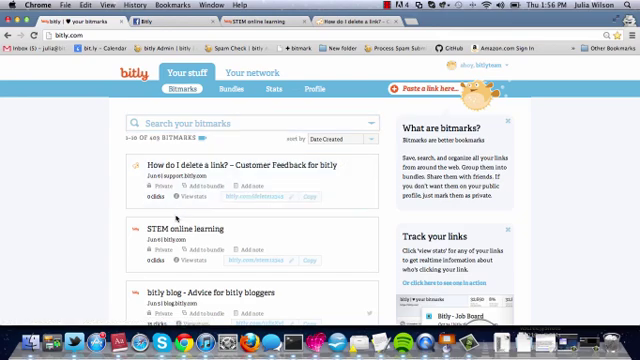
scroll("down", 3)
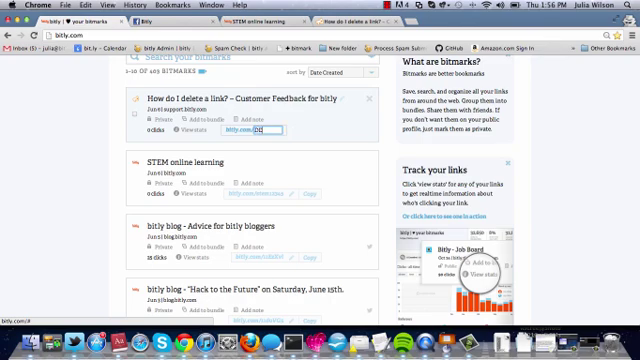
type("DELETEthis")
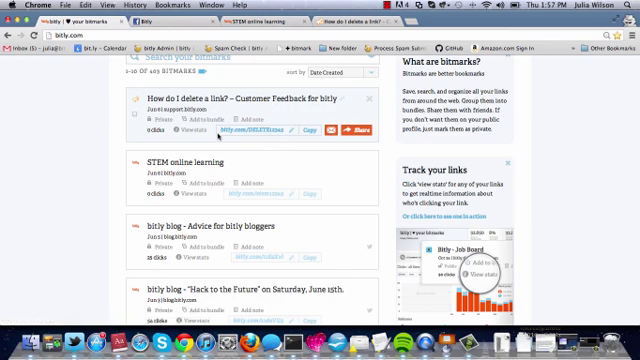
mouse_move(228, 124)
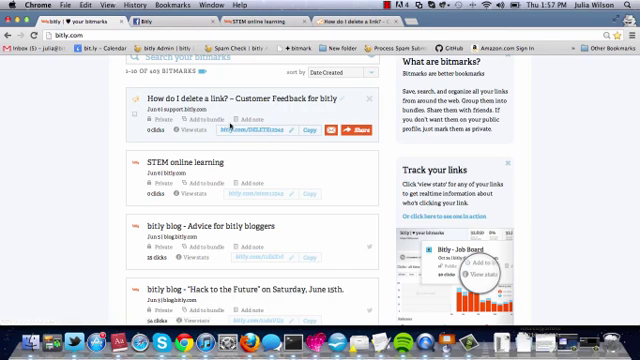